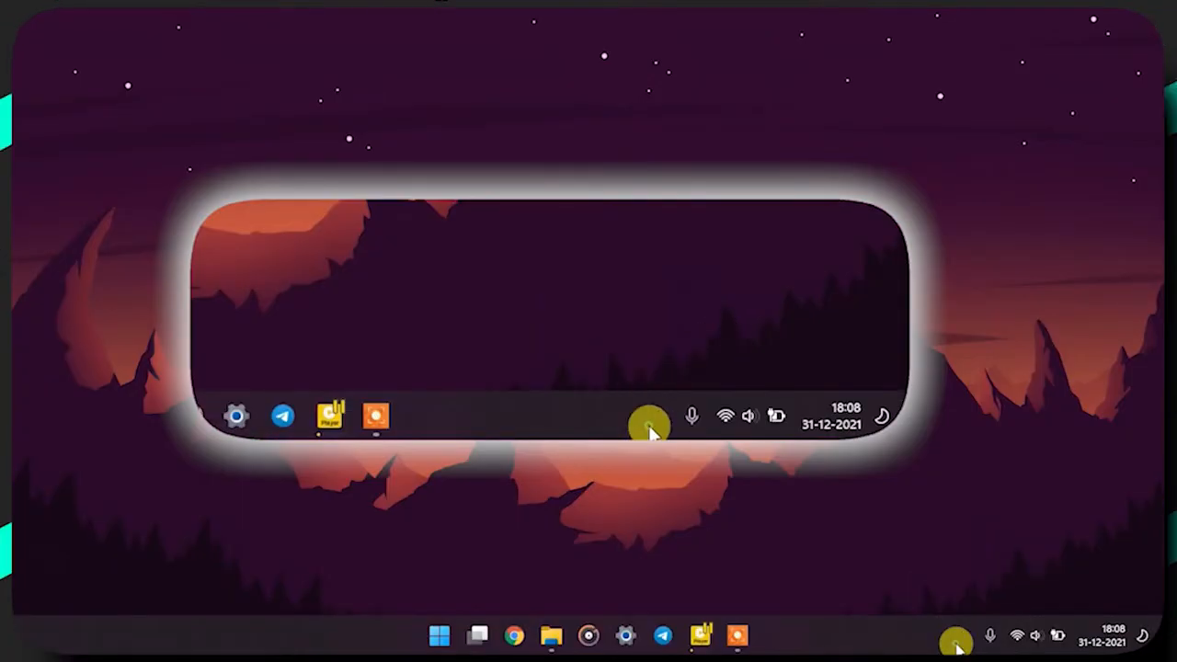
- Open the Device menu listing My Device and Smart Settings options
left_click(663, 424)
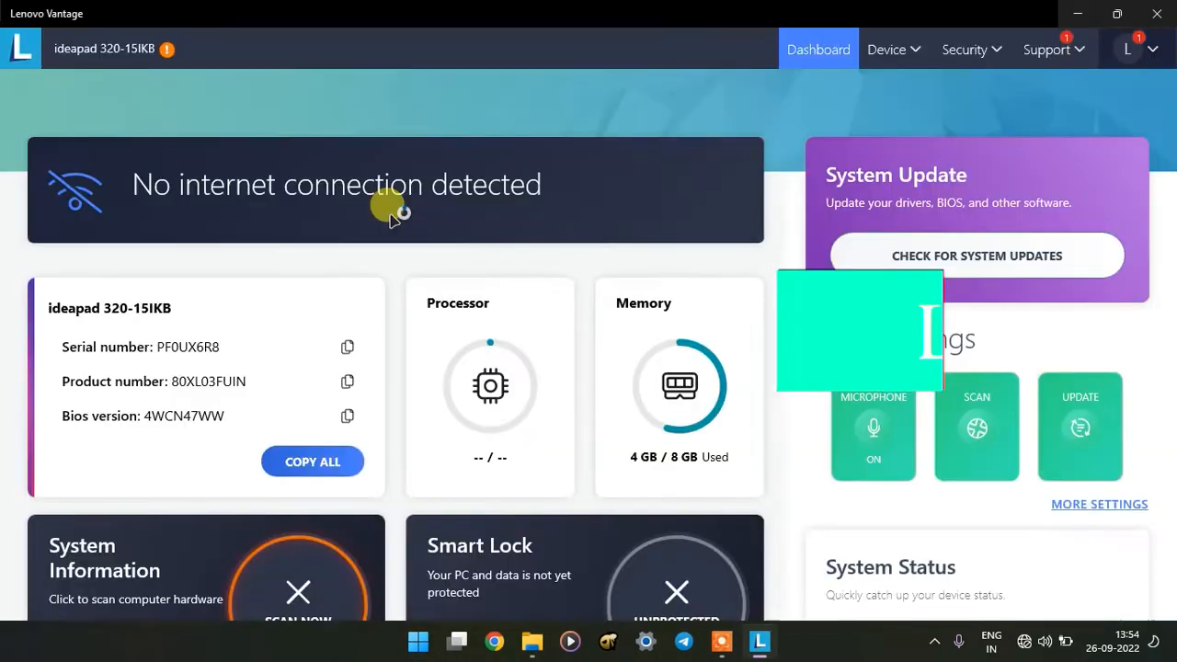
left_click(890, 50)
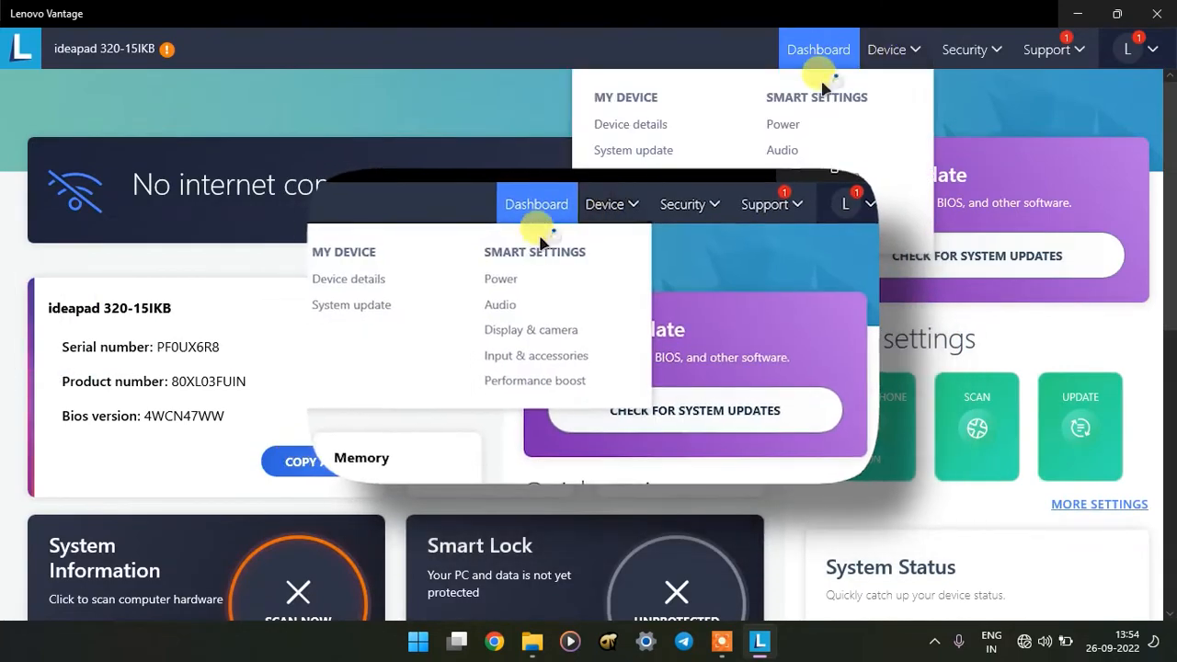
- Under Power, switch on 'Pin Battery Widget to Desktop' for the Vantage Battery Widget
left_click(500, 278)
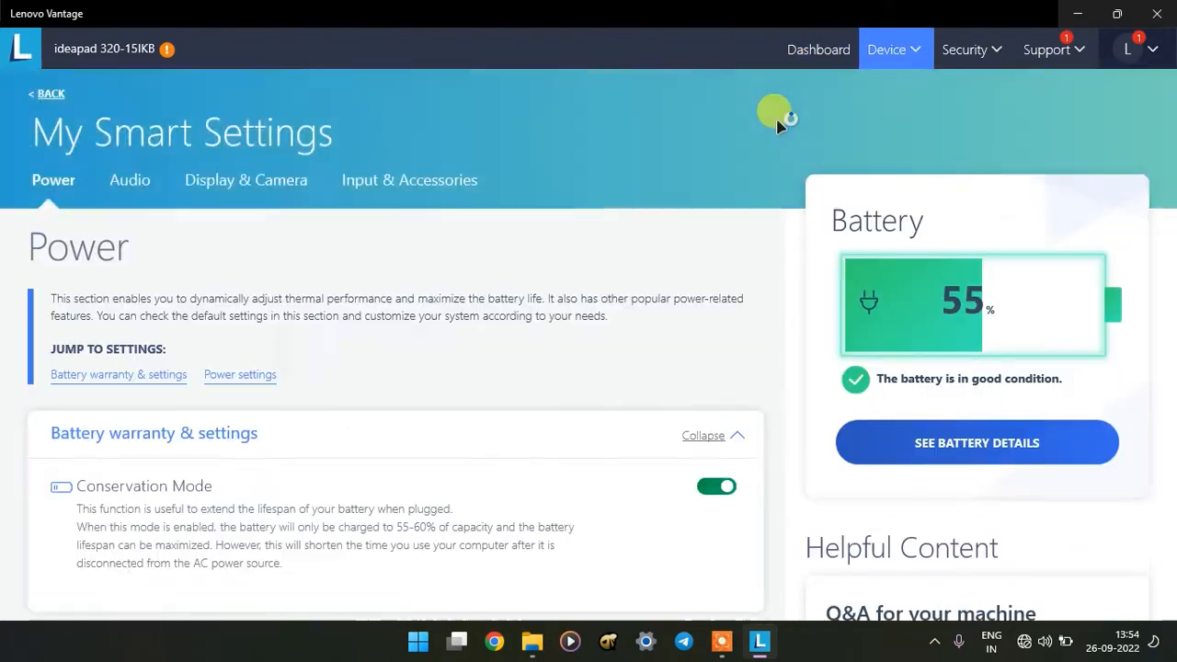
scroll("down", 3)
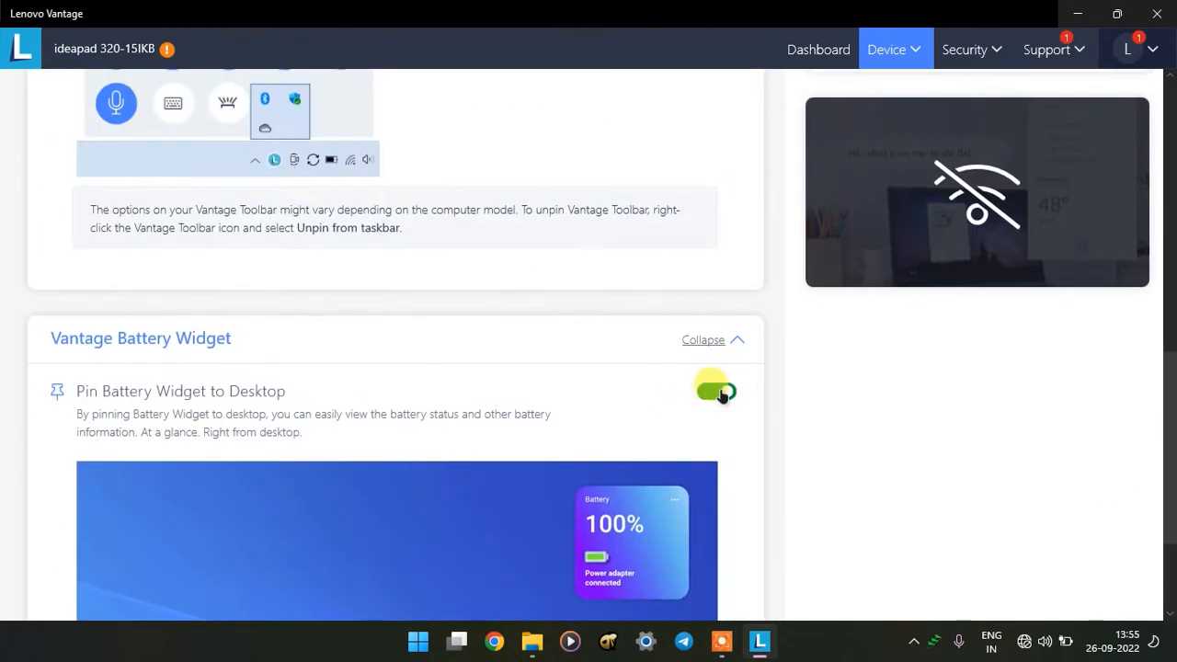
left_click(715, 388)
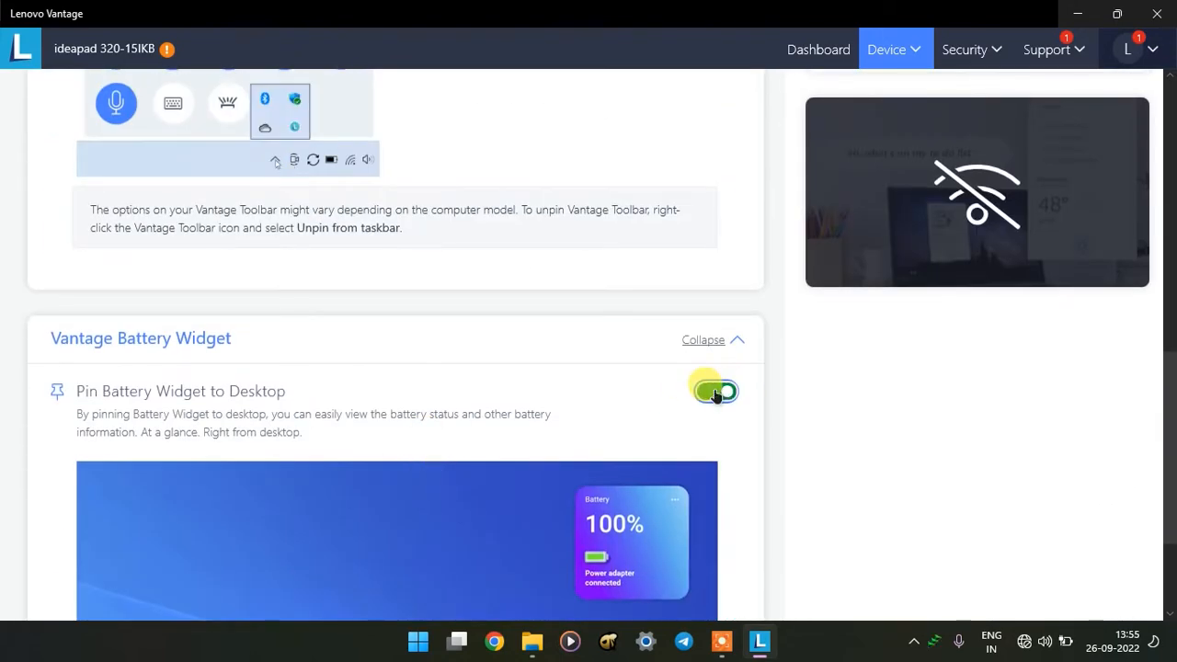
scroll("down", 3)
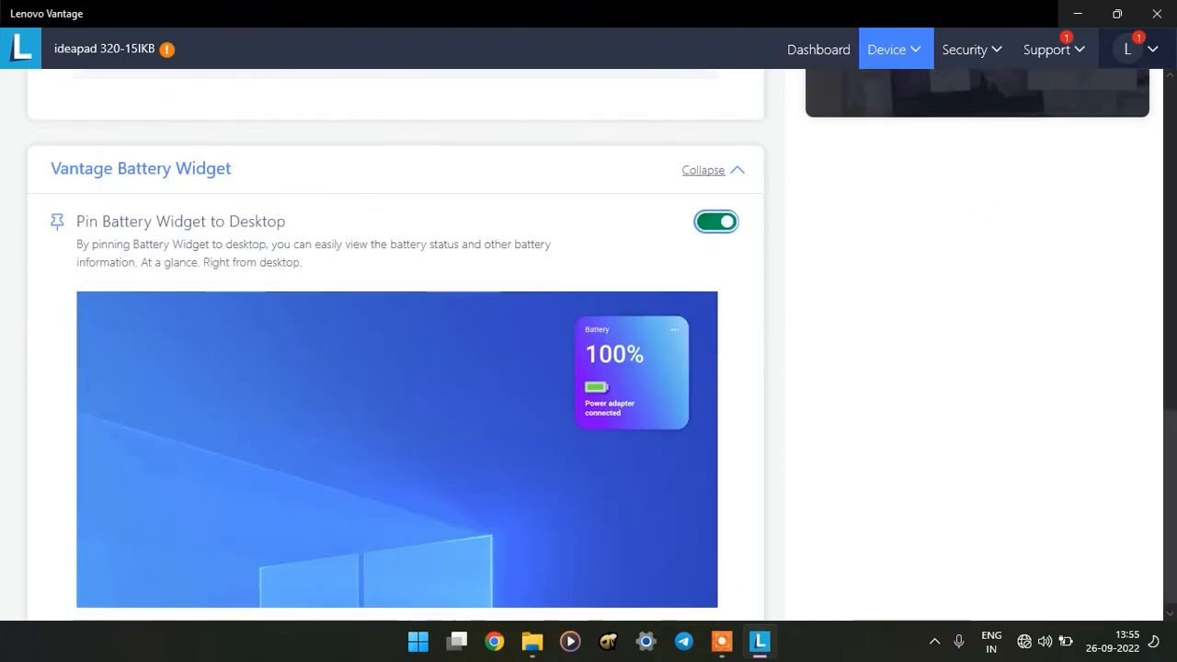